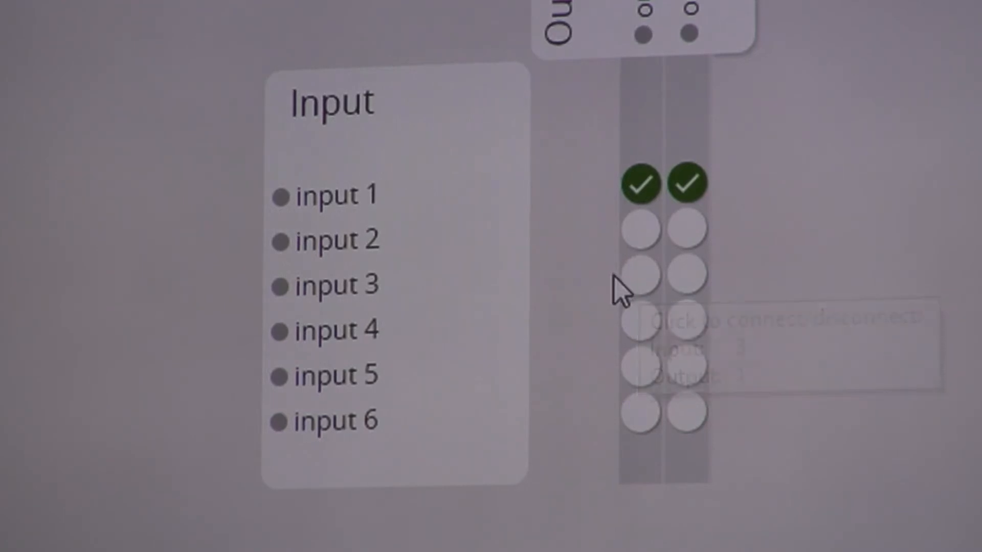
Step: Route input 3 to output 1, leaving input 1 on output 2, and bring up EDID settings
click(639, 274)
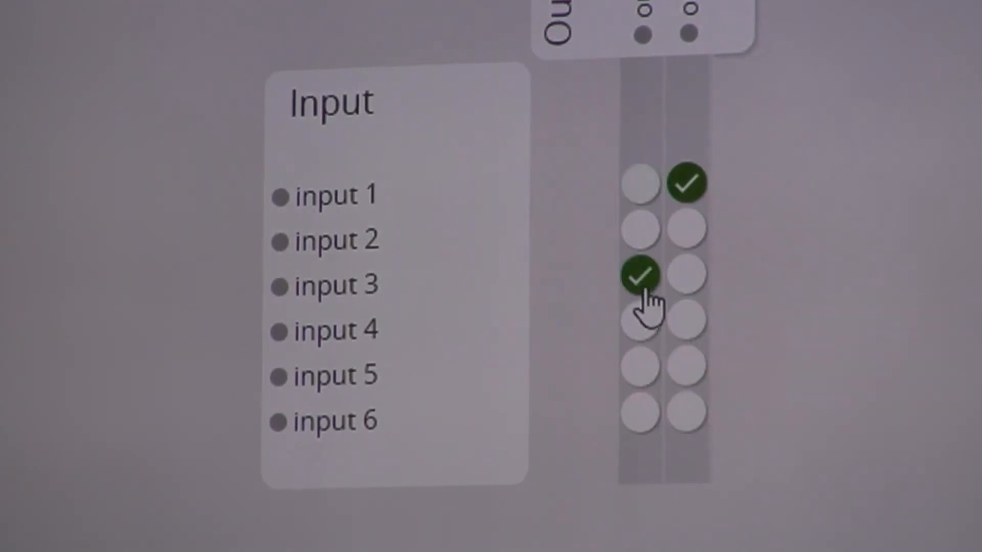
mouse_move(705, 426)
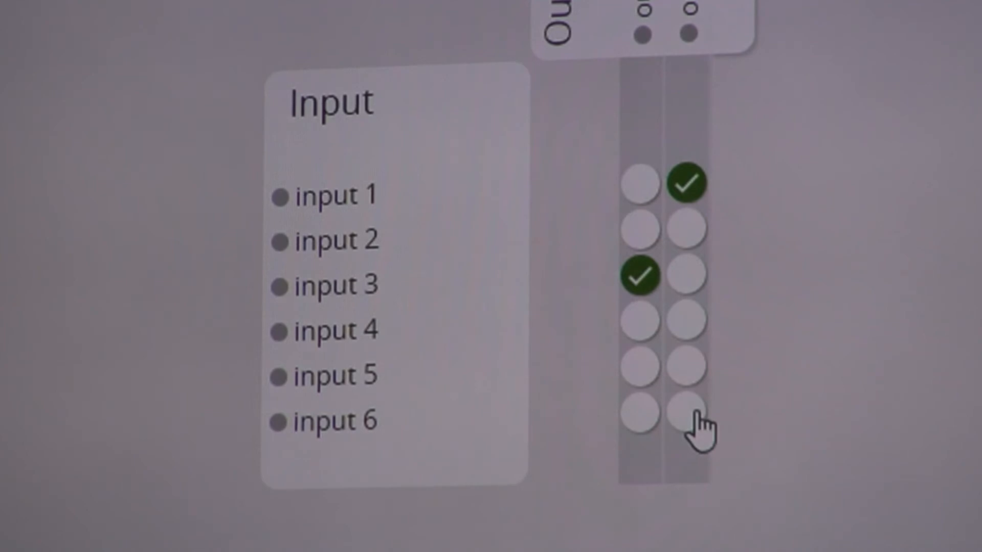
click(685, 182)
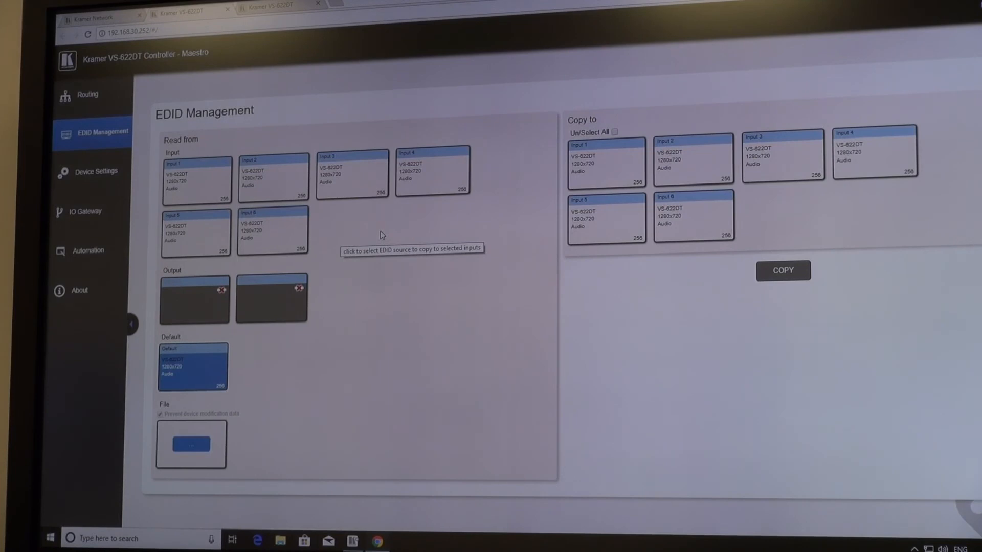
mouse_move(382, 228)
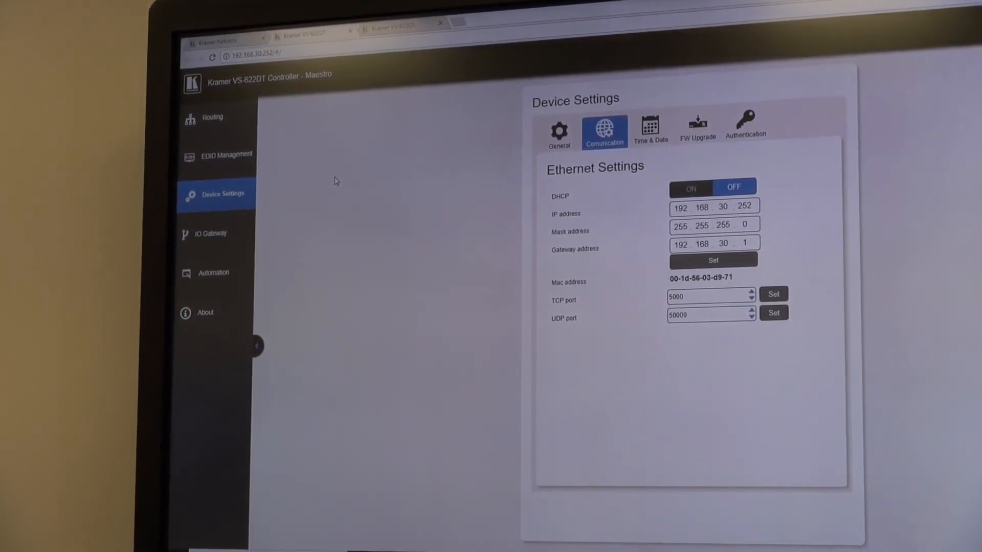
Step: Show the IO Gateway page with Port 1 tunnelling over TCP 5001 at 9600 baud
click(212, 234)
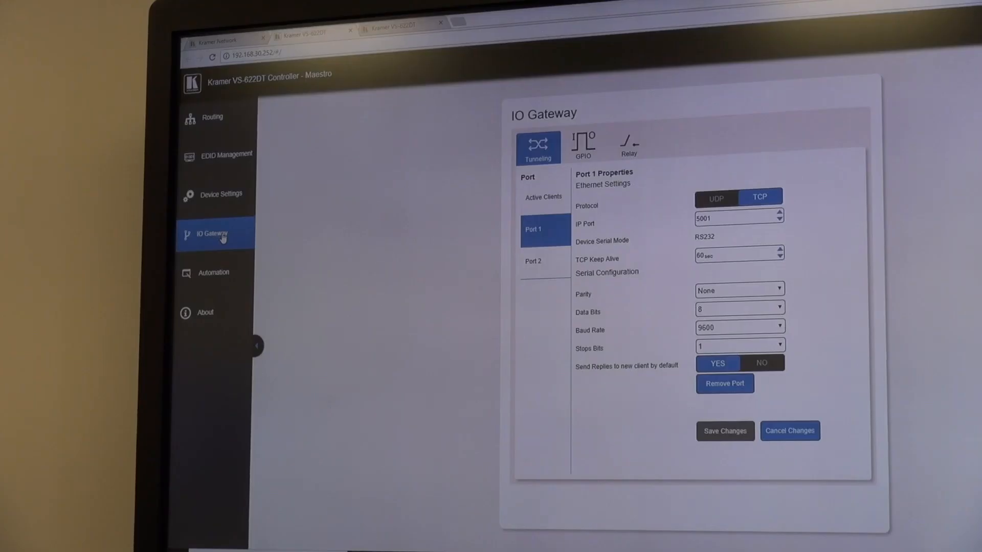